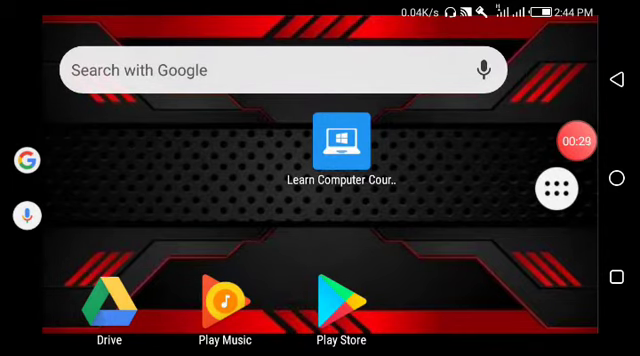
# - Launch the Play Store and enter the search query 'lean computer' using the keyboard suggestion
pyautogui.click(336, 296)
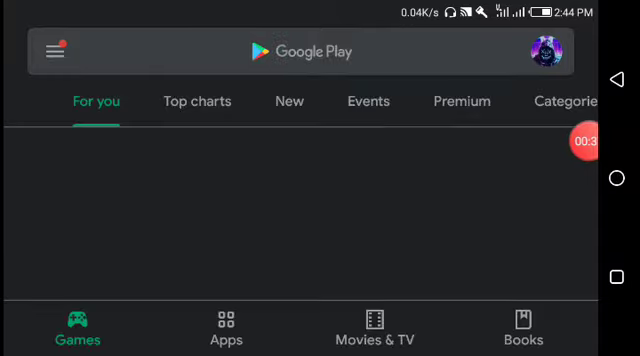
pyautogui.click(300, 50)
pyautogui.write('l')
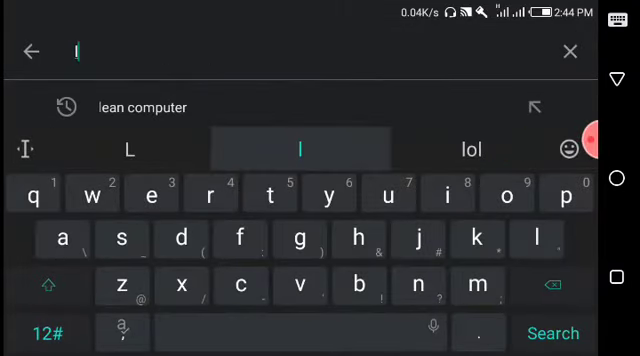
pyautogui.write('ea')
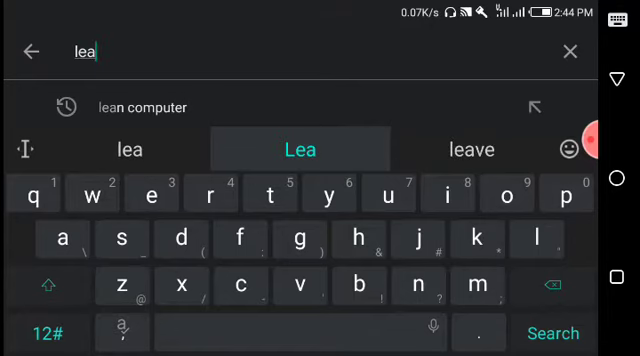
pyautogui.write('n')
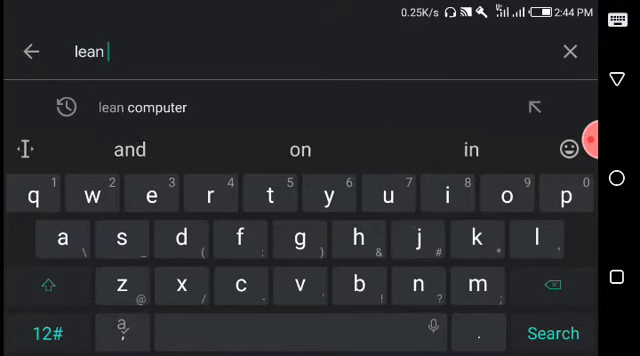
pyautogui.write('co')
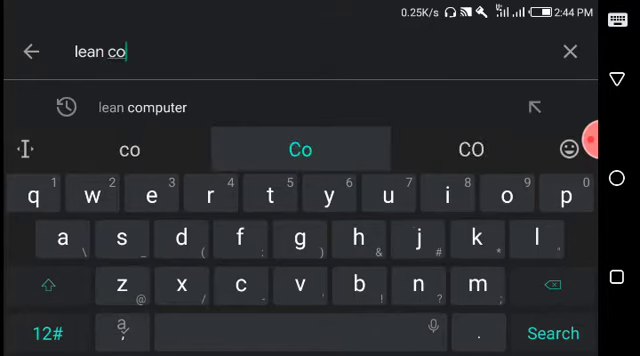
pyautogui.write('mp')
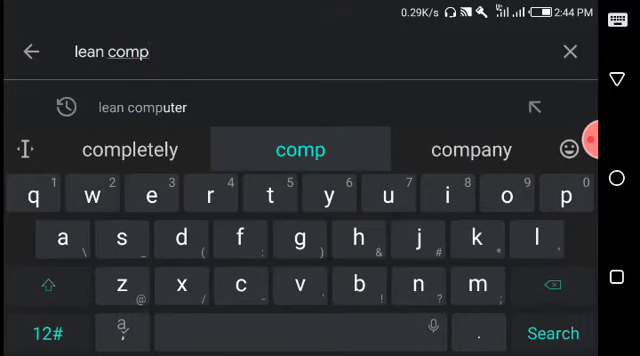
pyautogui.write('u')
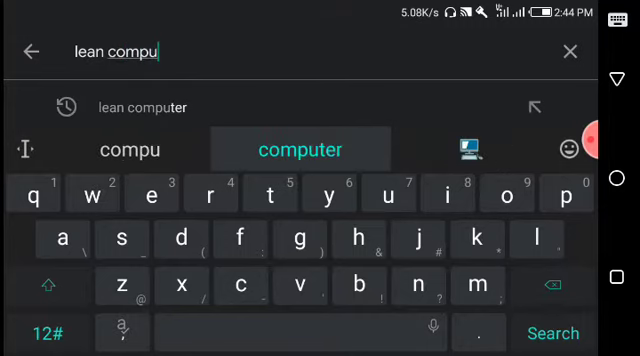
pyautogui.click(300, 150)
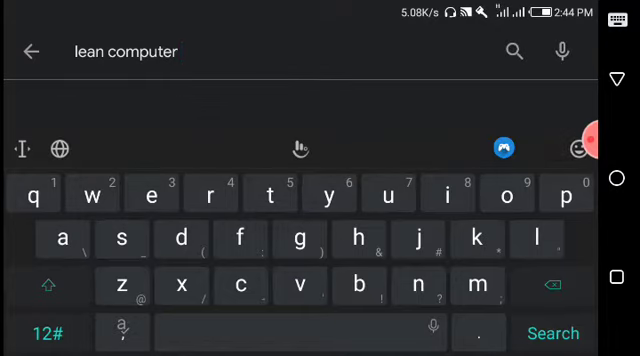
# - Run the search and reach the Learn Computer Course - Offline result among the listings
pyautogui.click(552, 332)
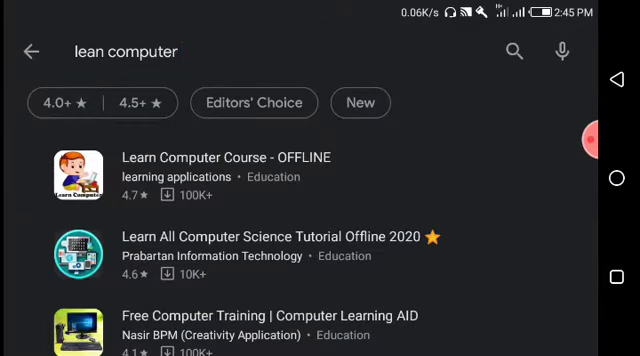
pyautogui.scroll(3)
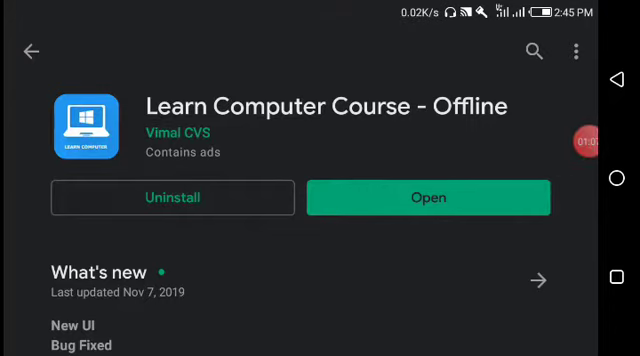
# - Launch Learn Computer Course and scroll its topic list from RAM to Number Conversion
pyautogui.click(428, 196)
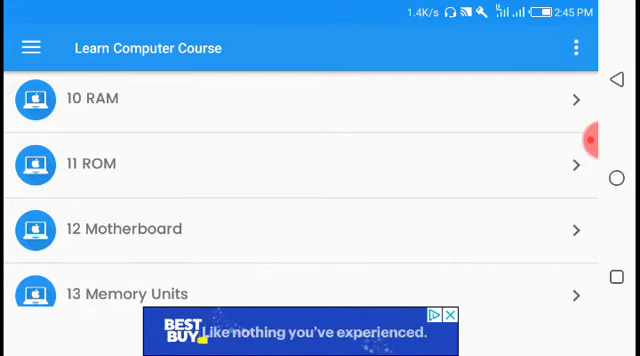
pyautogui.scroll(-3)
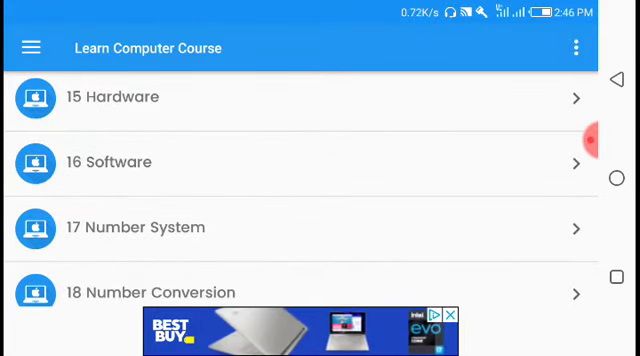
pyautogui.scroll(3)
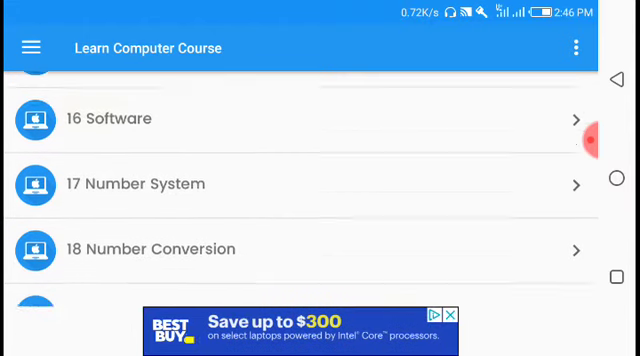
pyautogui.scroll(-3)
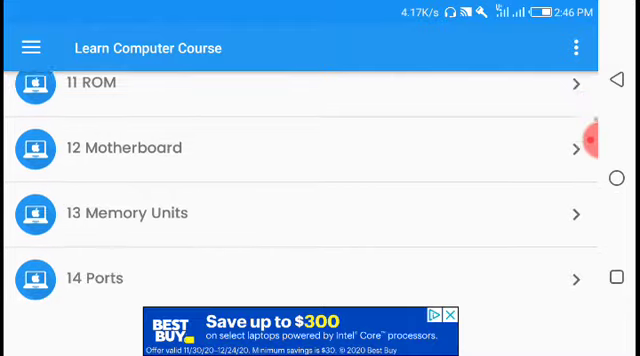
pyautogui.scroll(-3)
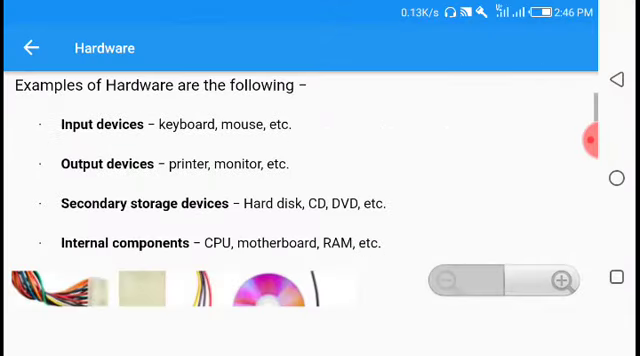
# - Read through the Hardware lesson's device examples down to the hardware–software relationship section
pyautogui.scroll(-3)
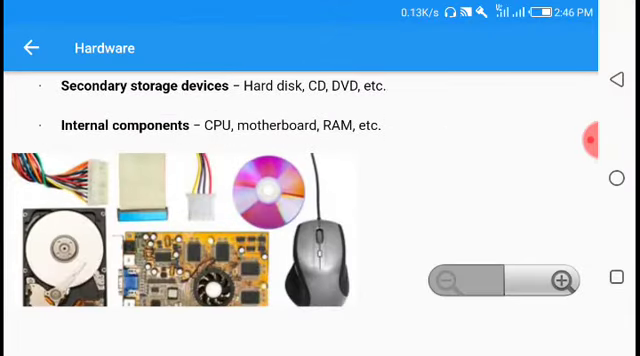
pyautogui.scroll(-3)
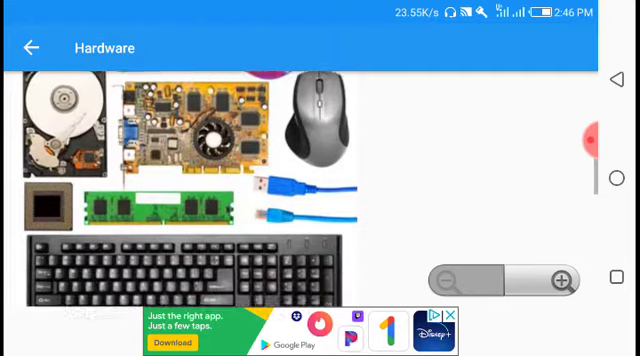
pyautogui.scroll(-3)
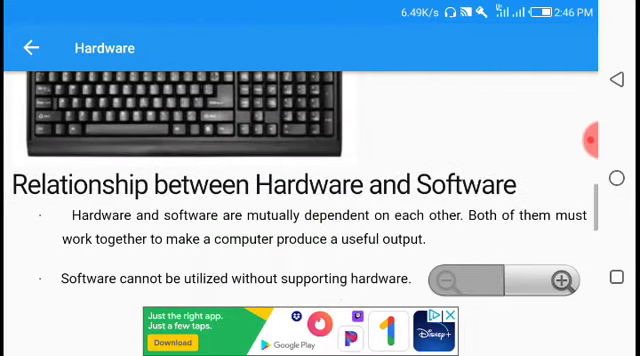
pyautogui.scroll(3)
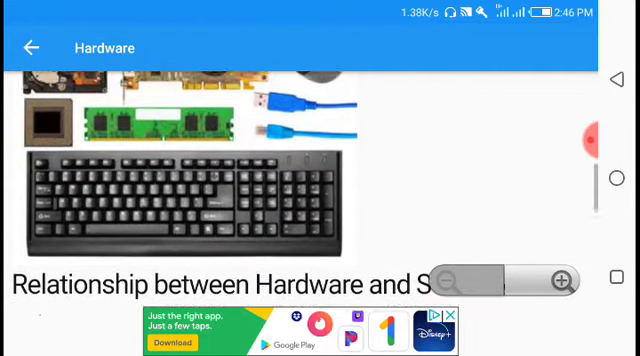
pyautogui.scroll(-3)
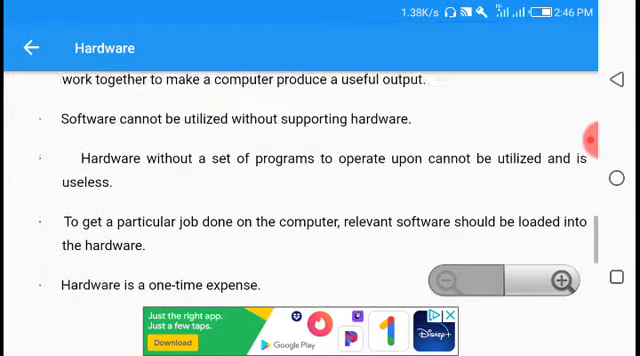
pyautogui.scroll(-3)
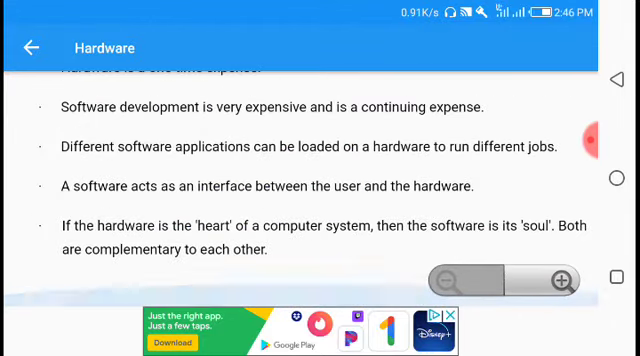
pyautogui.scroll(3)
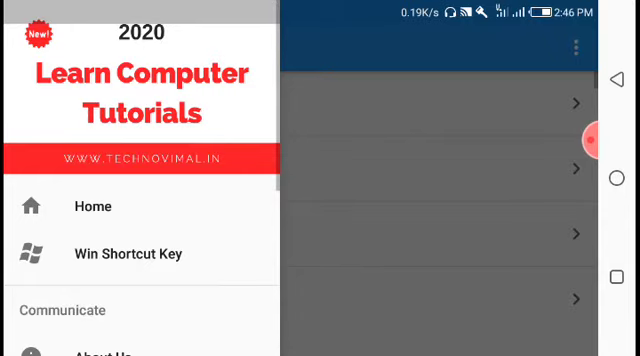
# - Return from the Hardware lesson and bring up the app's navigation drawer
pyautogui.click(420, 180)
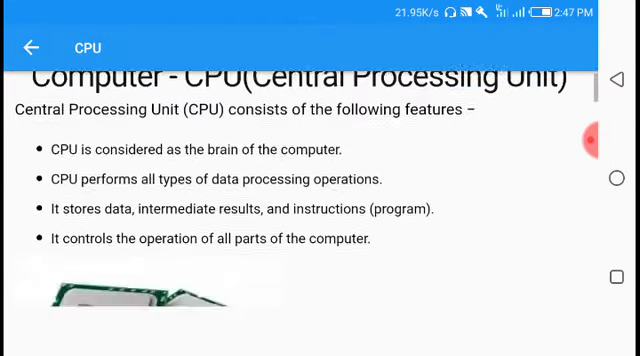
# - Scroll the CPU lesson to its block diagram of control, arithmetic-logic and memory units
pyautogui.scroll(-3)
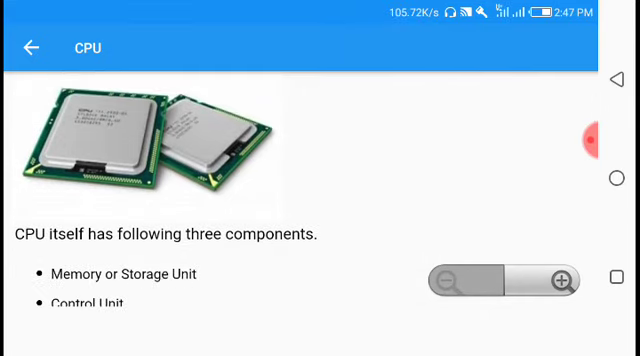
pyautogui.scroll(-3)
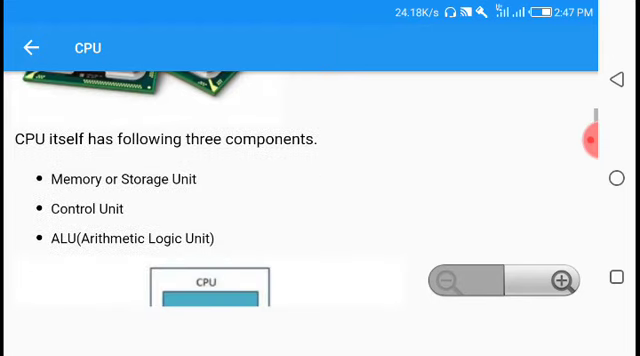
pyautogui.scroll(-3)
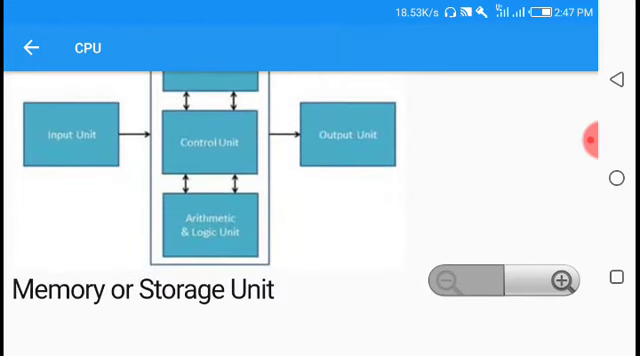